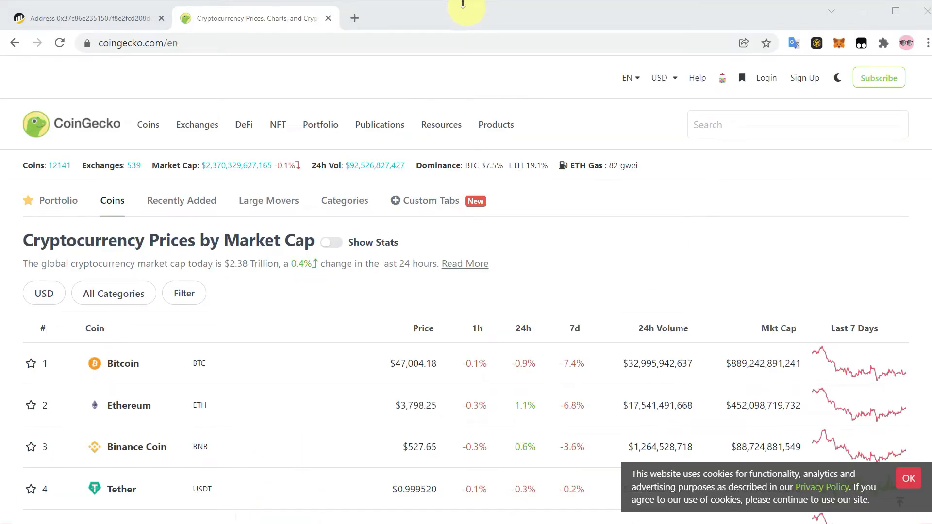
Step: Dismiss the cookie notice on CoinGecko's cryptocurrency price list
scroll(down, 3)
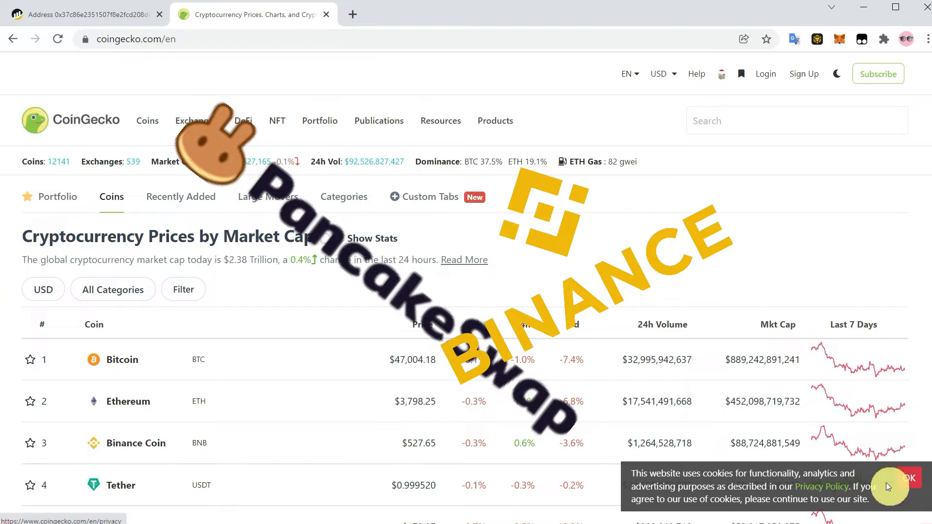
click(903, 477)
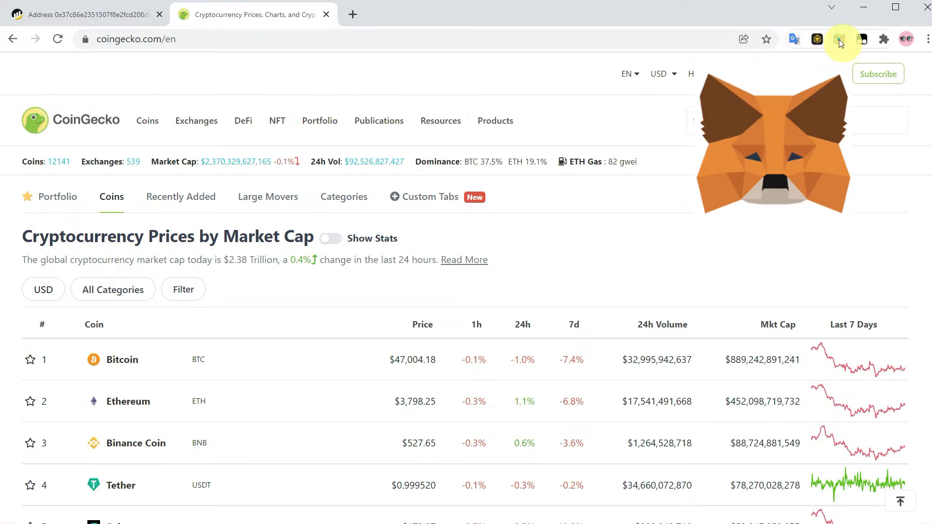
Step: Review the wallet's BscScan token holdings, including 4,165 ARV, then its Polygonscan and Etherscan pages
click(78, 14)
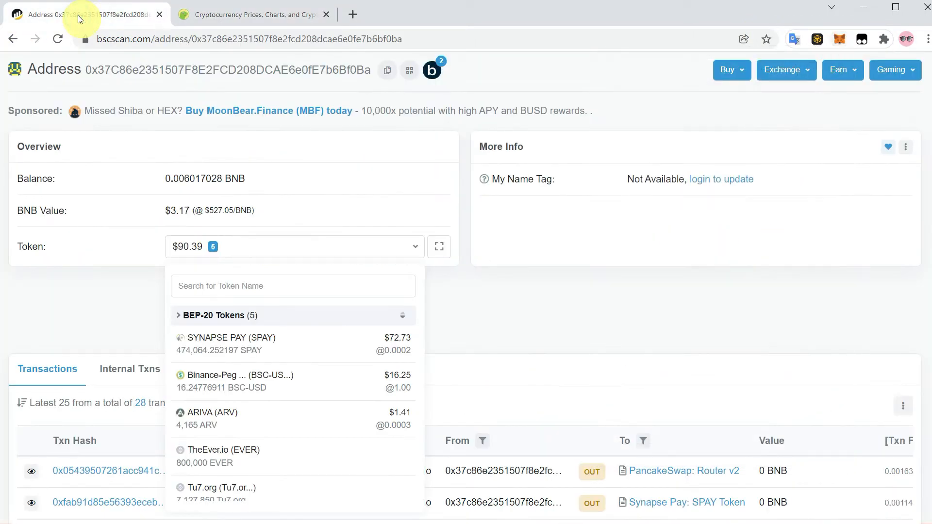
click(119, 250)
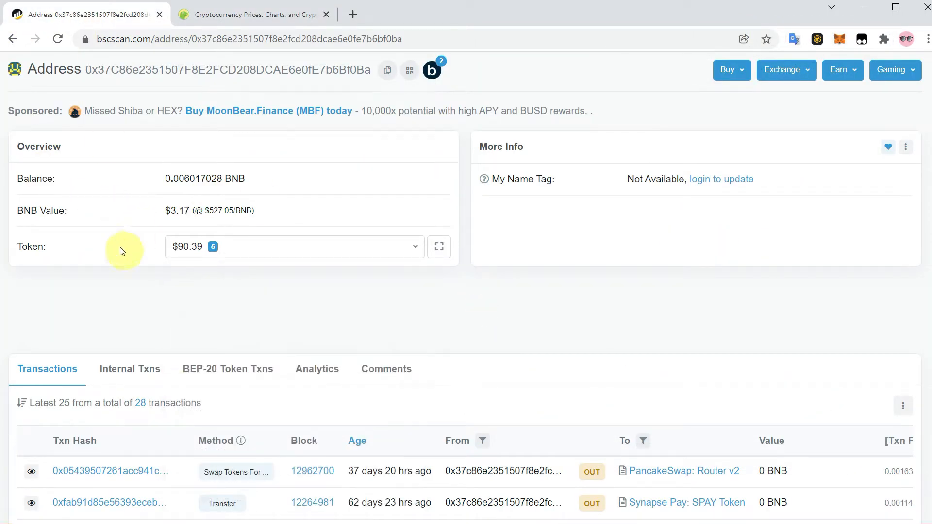
mouse_move(153, 300)
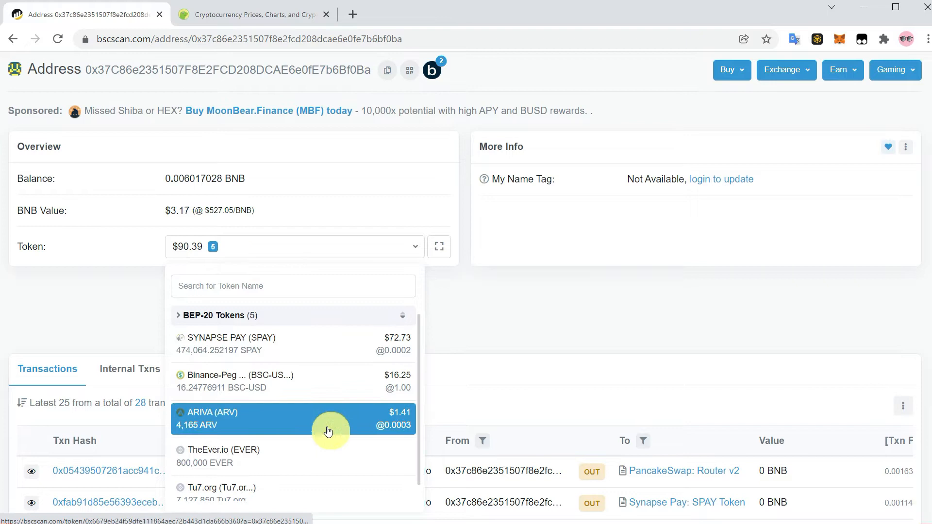
mouse_move(344, 430)
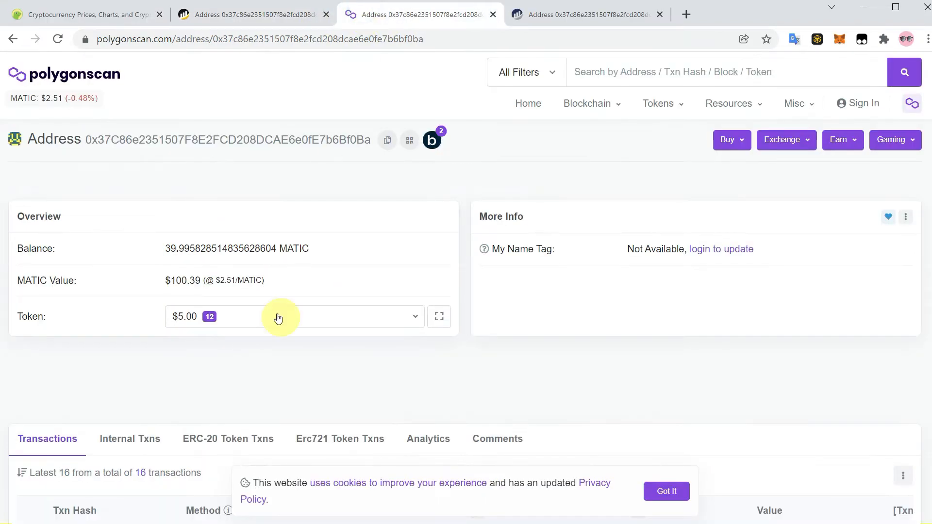
click(296, 316)
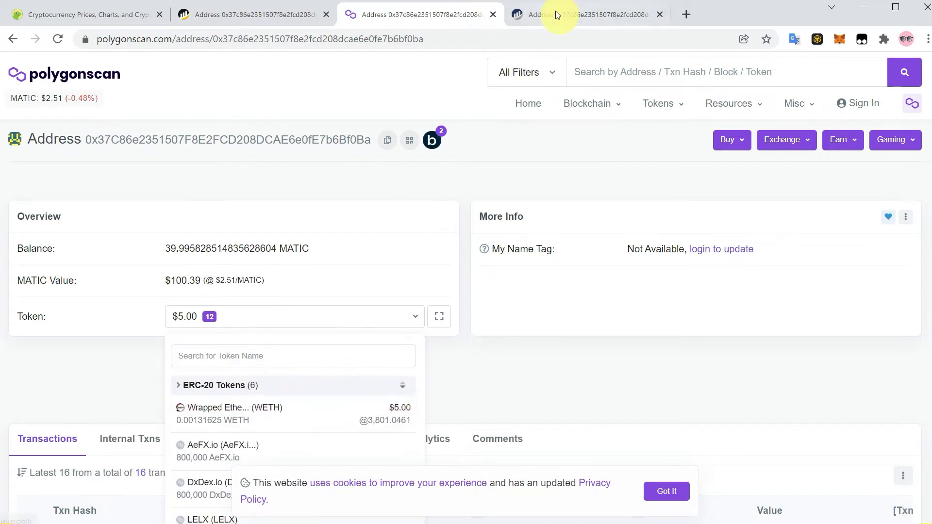
click(585, 14)
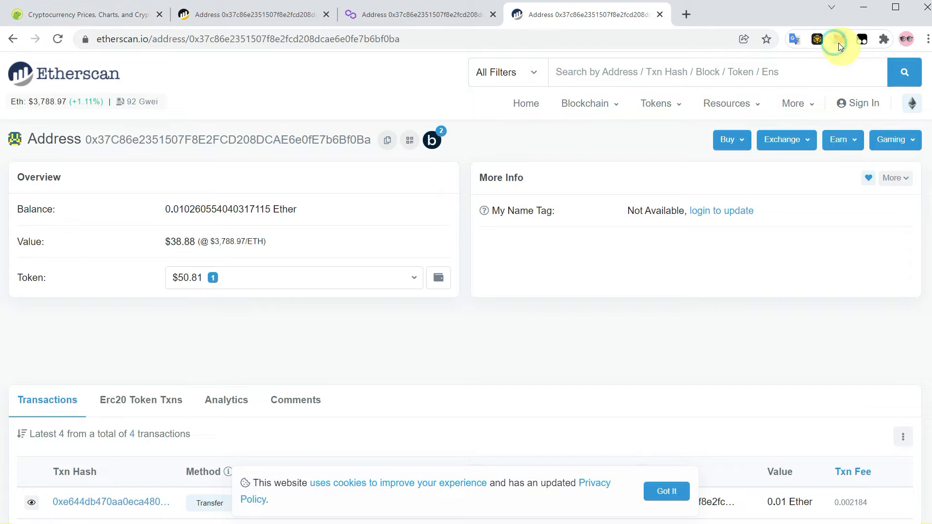
Step: Scroll MetaMask's BNB, SPAY, USDT and SQUID assets without ARV, then return to BscScan
click(839, 39)
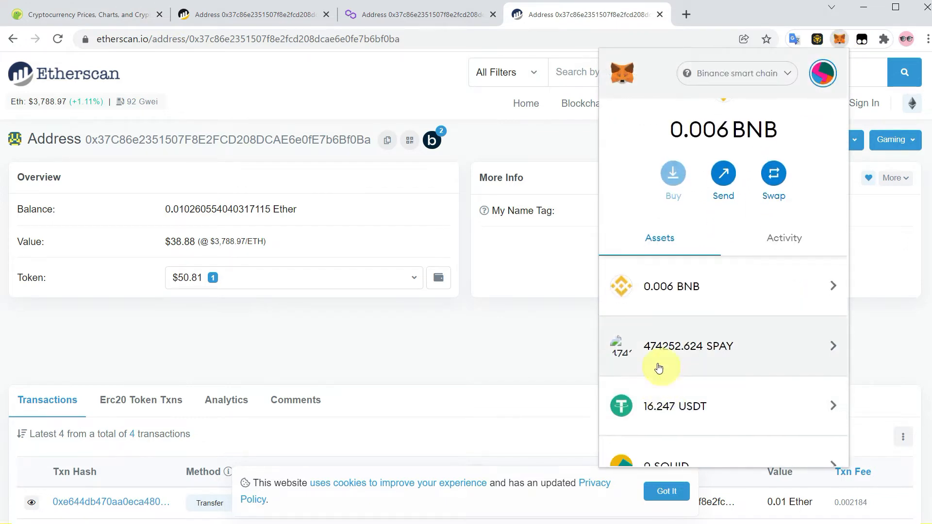
scroll(down, 3)
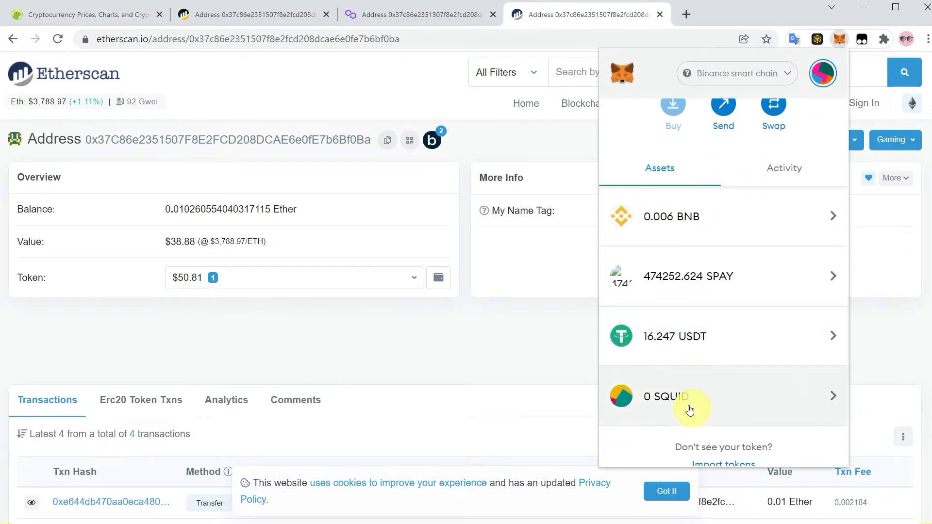
mouse_move(685, 417)
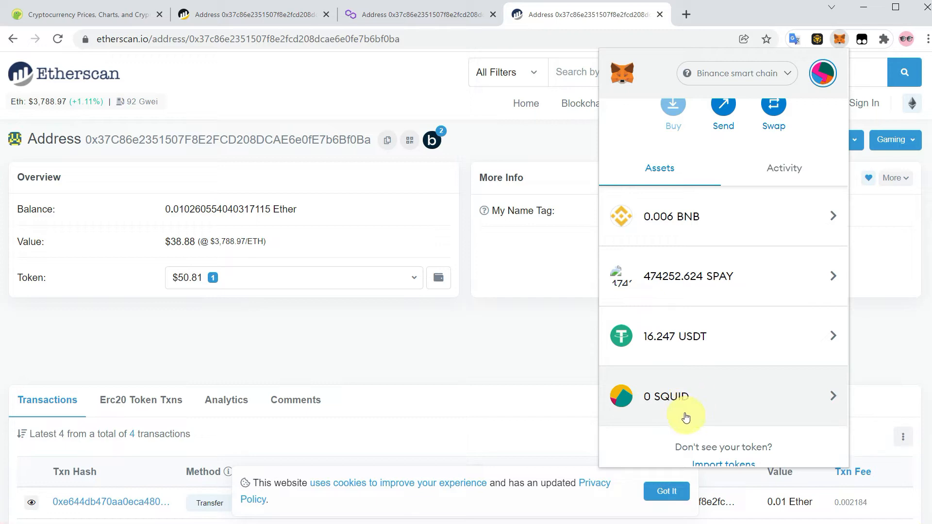
click(250, 14)
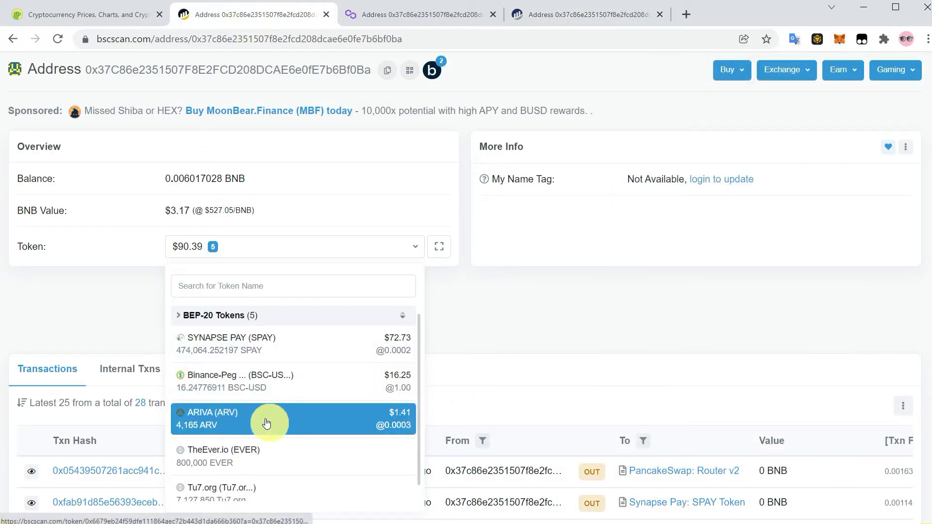
Step: Open the ARIVA (ARV) token tracker on BscScan, then start a CoinGecko search
click(267, 419)
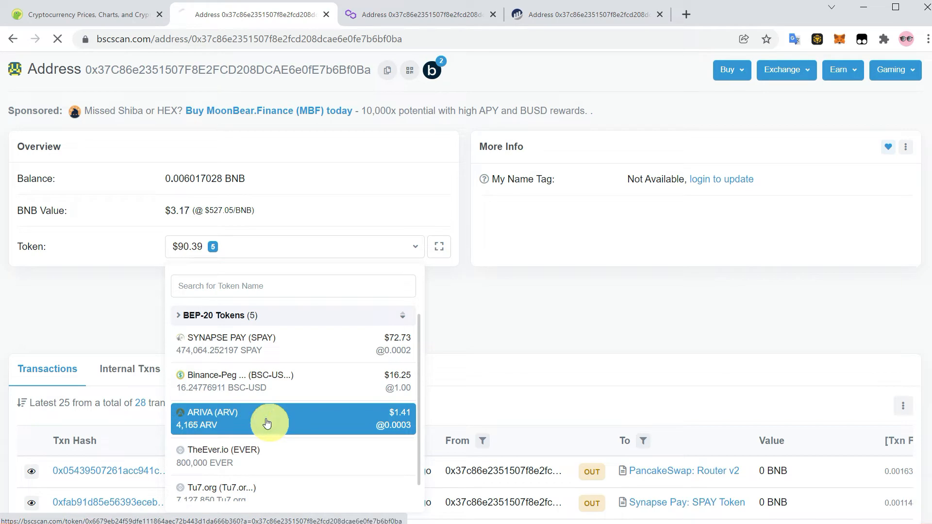
click(267, 418)
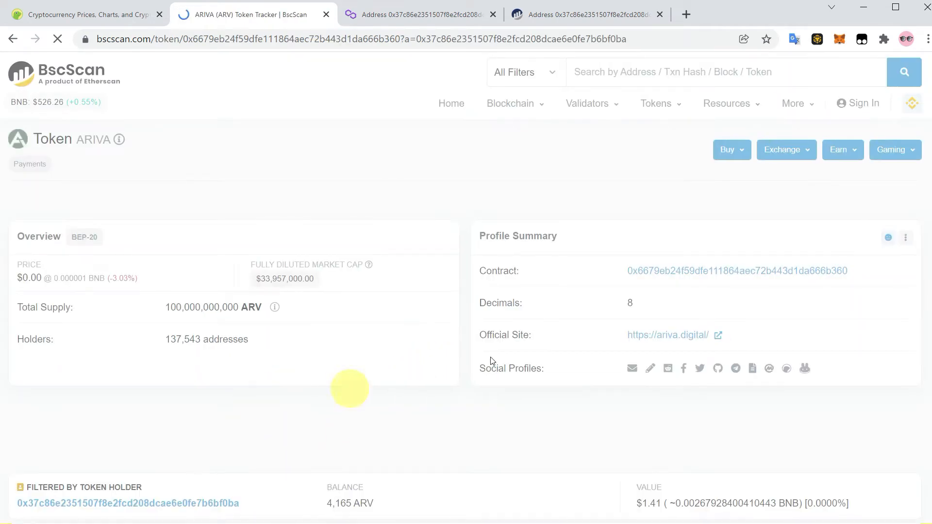
click(856, 276)
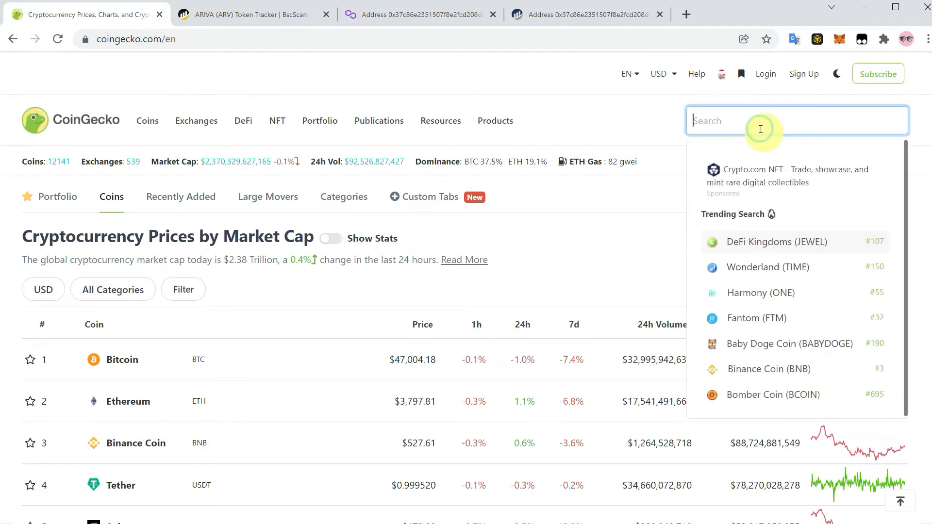
Step: Search CoinGecko for 'ariva', copy the Ariva (ARV) contract address, and return to BscScan
text(ariva)
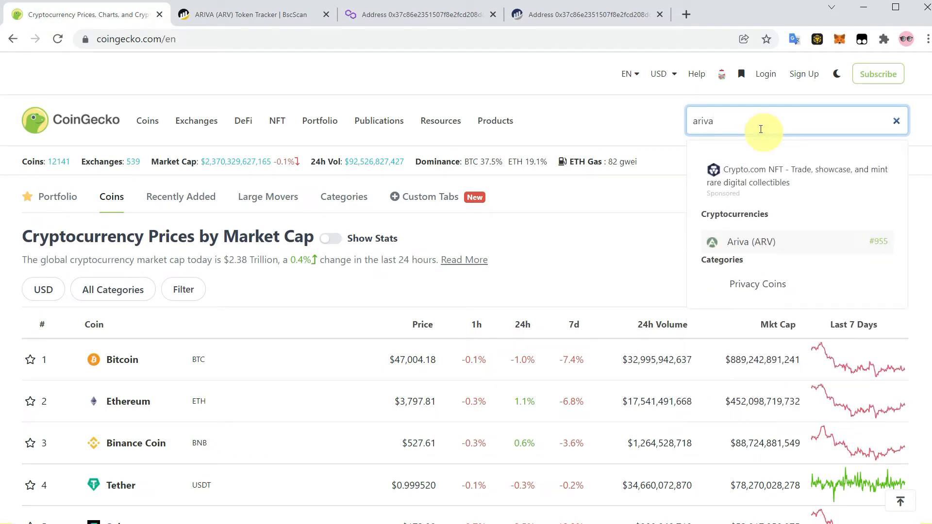
click(750, 241)
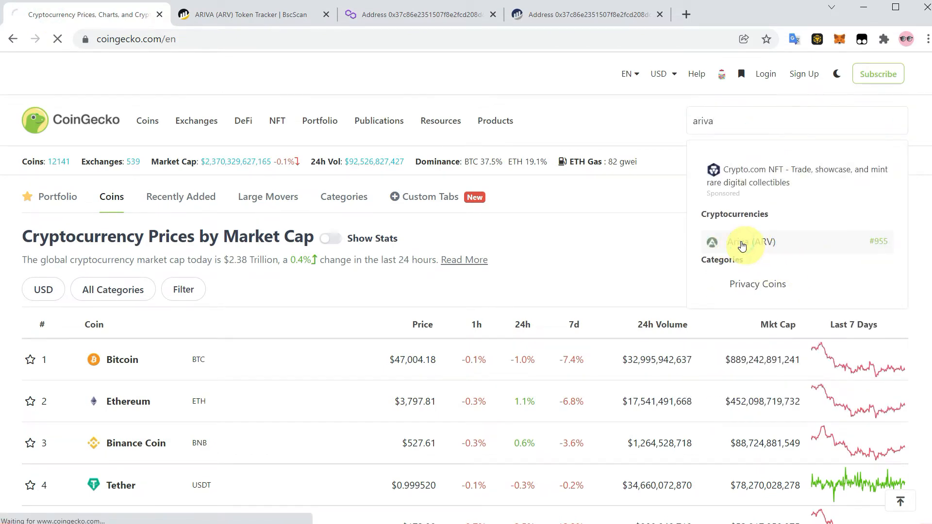
click(757, 242)
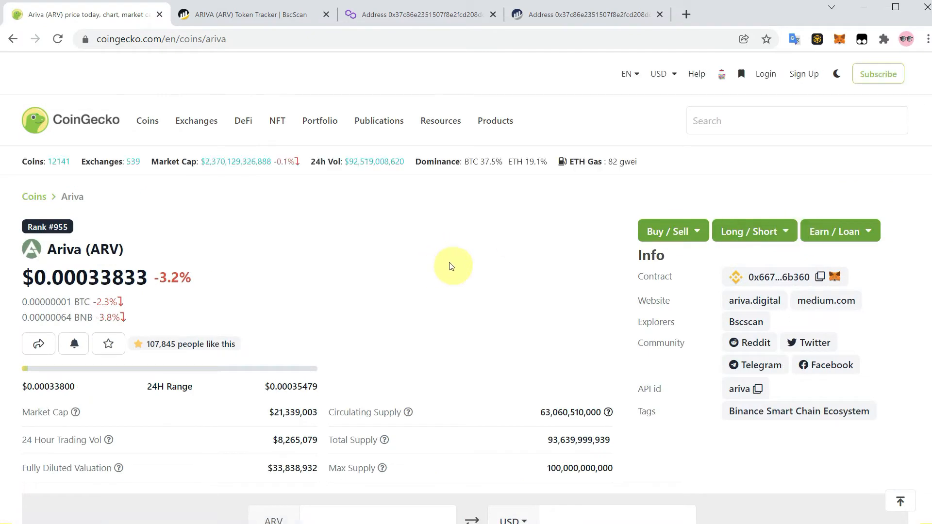
scroll(down, 3)
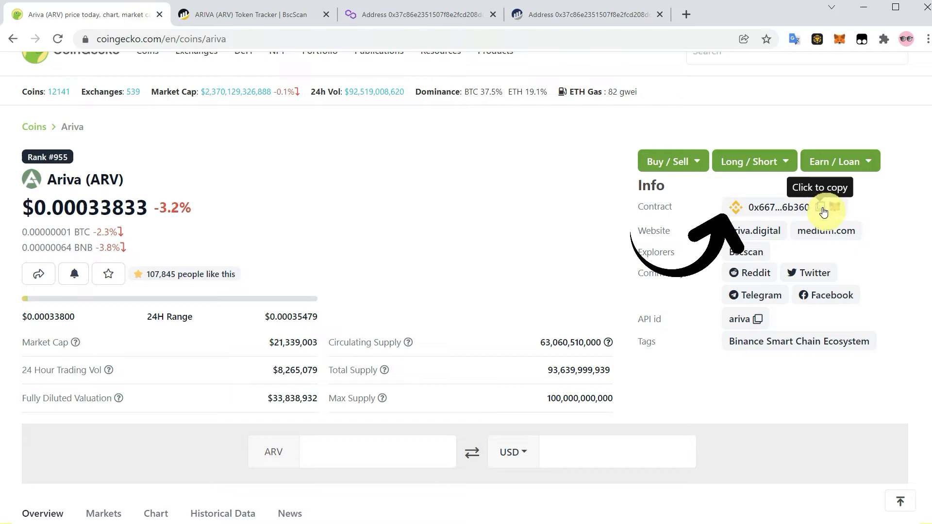
click(821, 208)
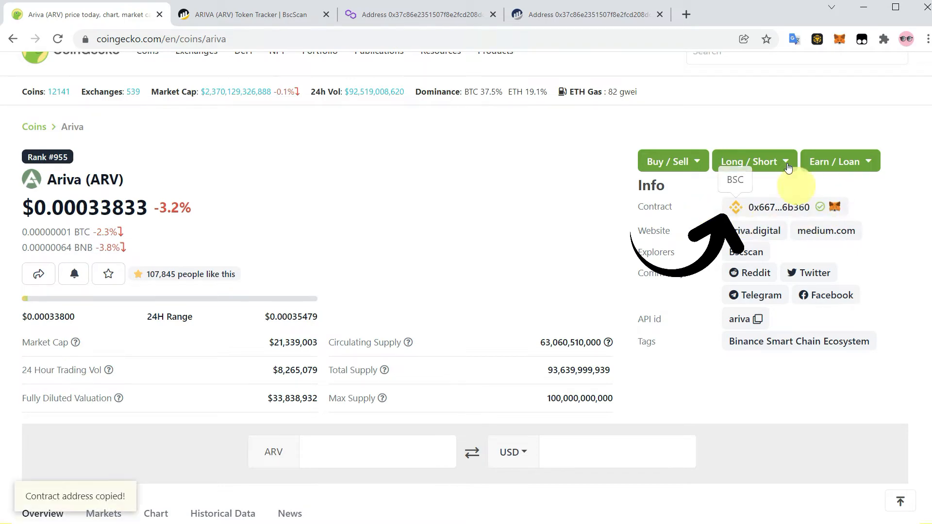
click(250, 13)
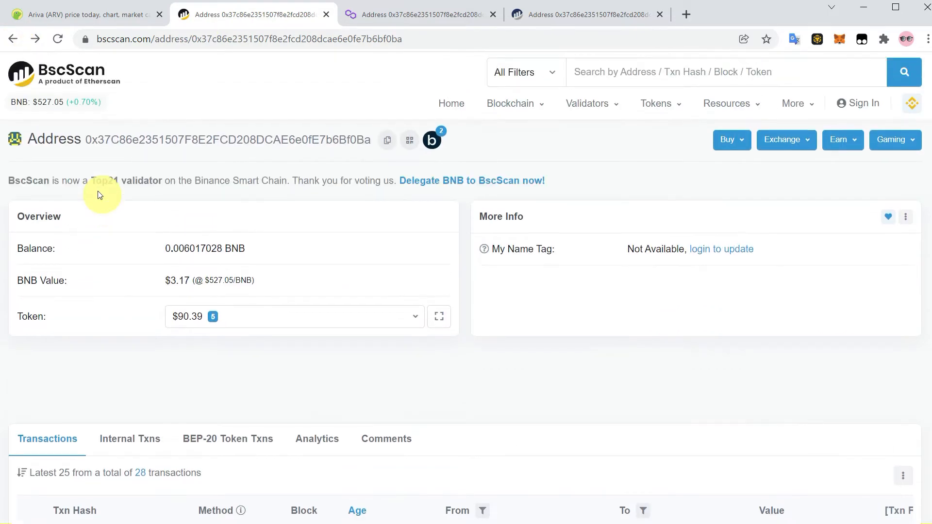
mouse_move(800, 218)
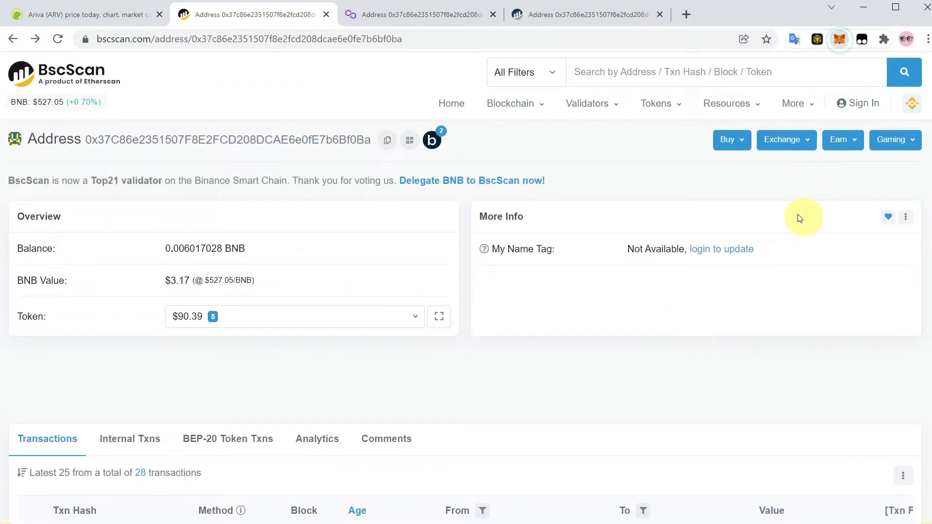
Step: Confirm MetaMask is on Binance Smart Chain and copy Ariva's contract address again
click(840, 39)
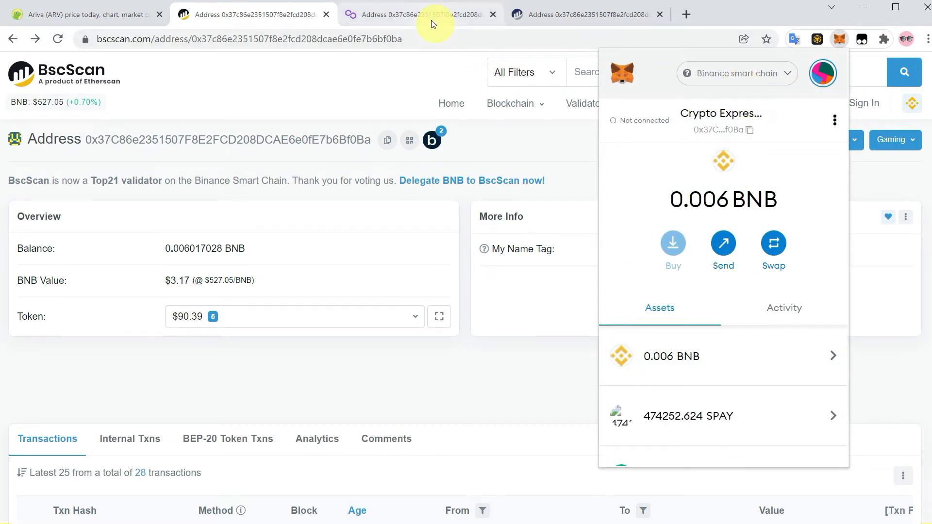
click(419, 14)
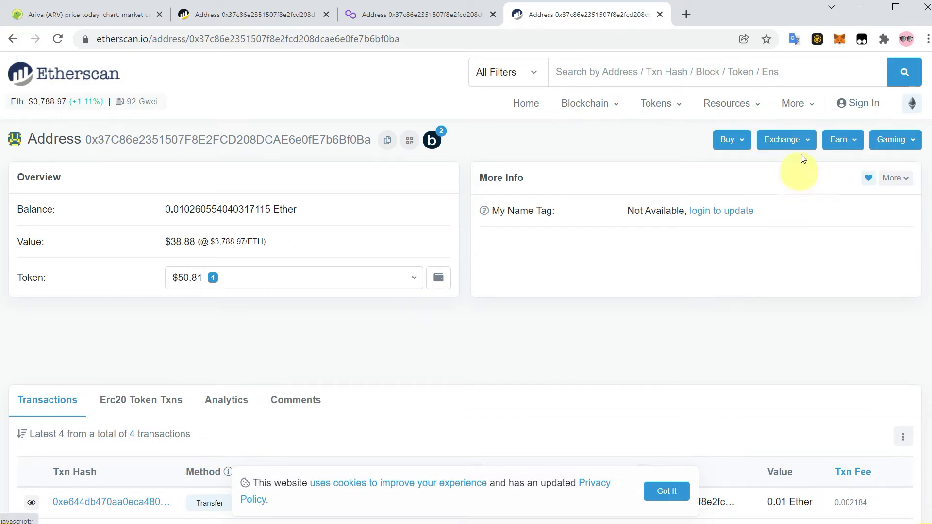
click(839, 39)
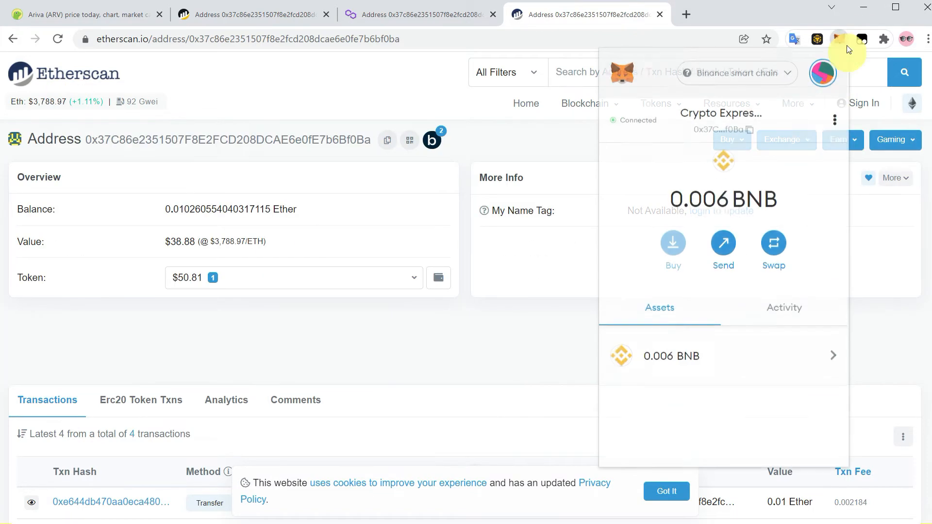
click(736, 72)
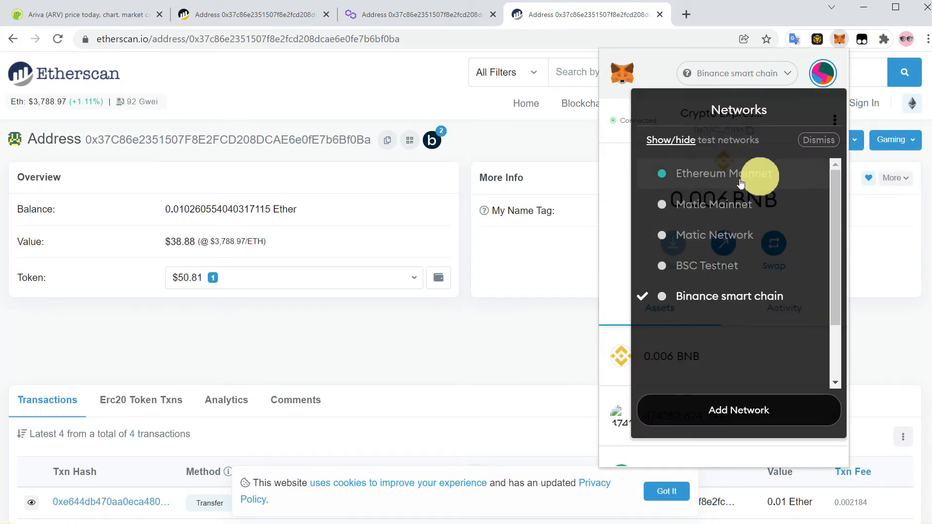
mouse_move(718, 320)
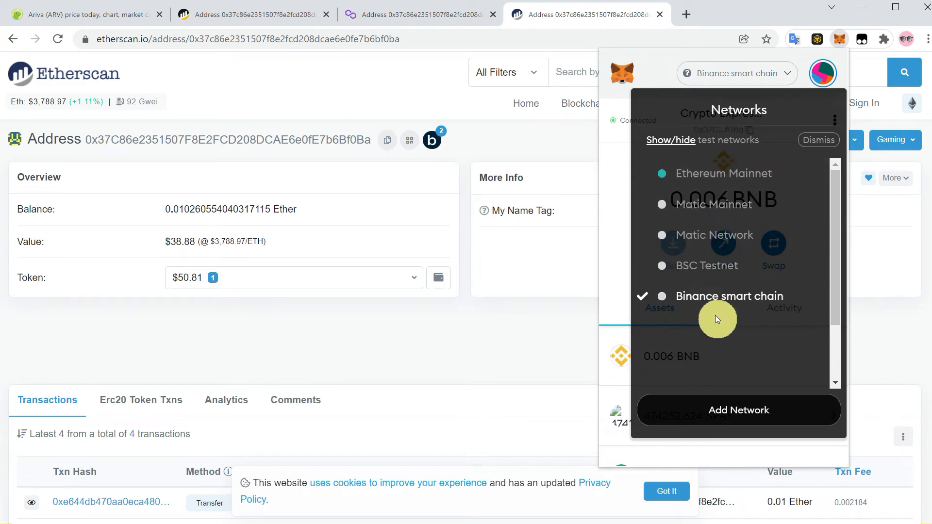
mouse_move(559, 336)
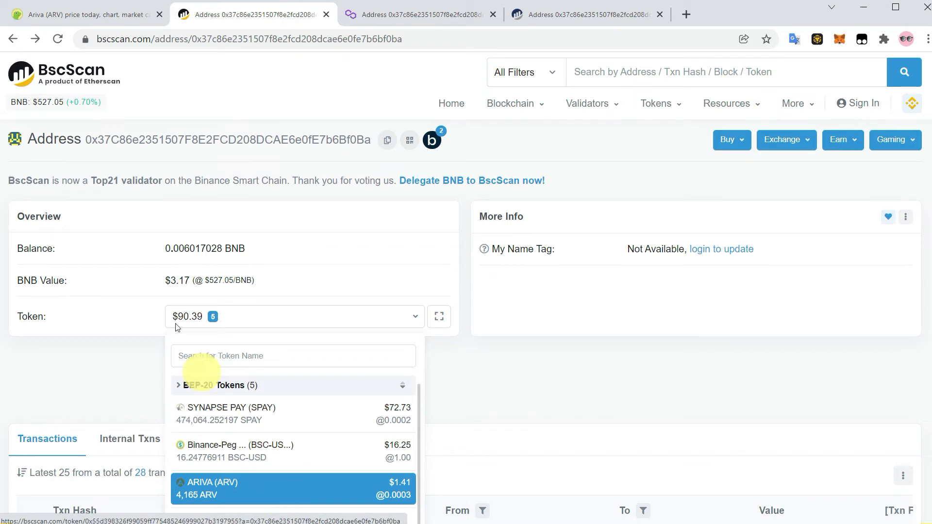
click(83, 14)
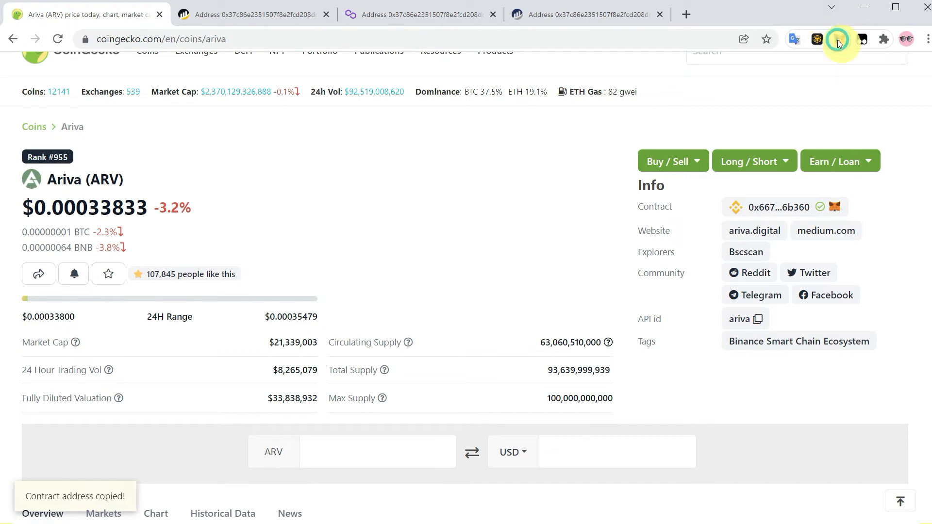
Step: Paste Ariva's contract address into MetaMask's custom token import form, reaching the 4165 ARV confirmation
click(840, 39)
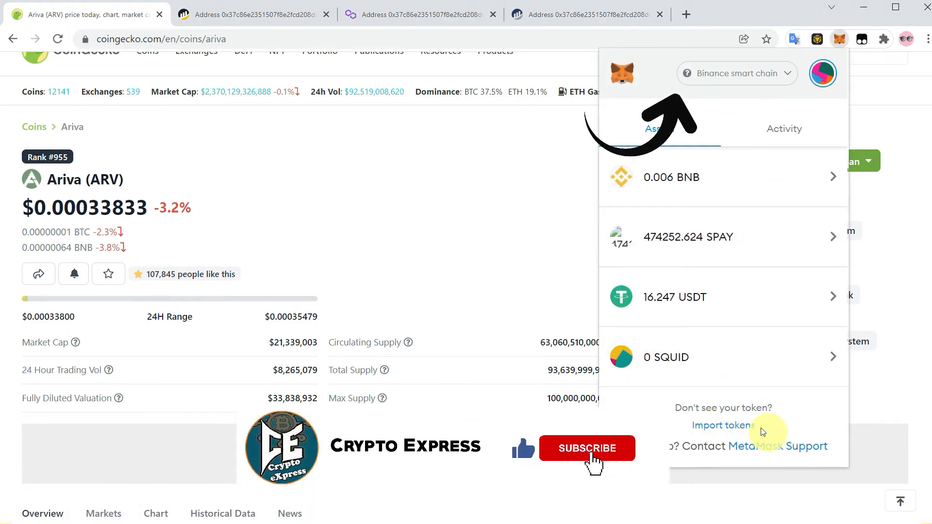
click(586, 448)
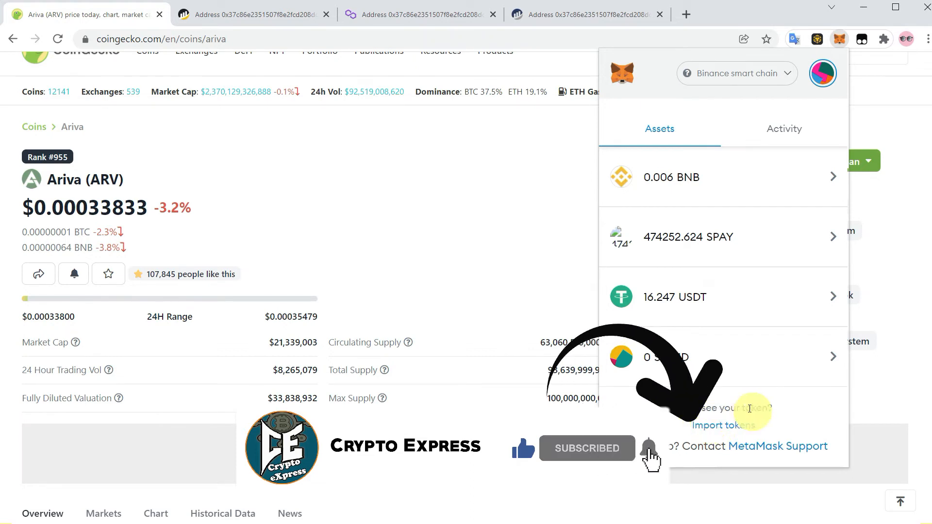
click(724, 426)
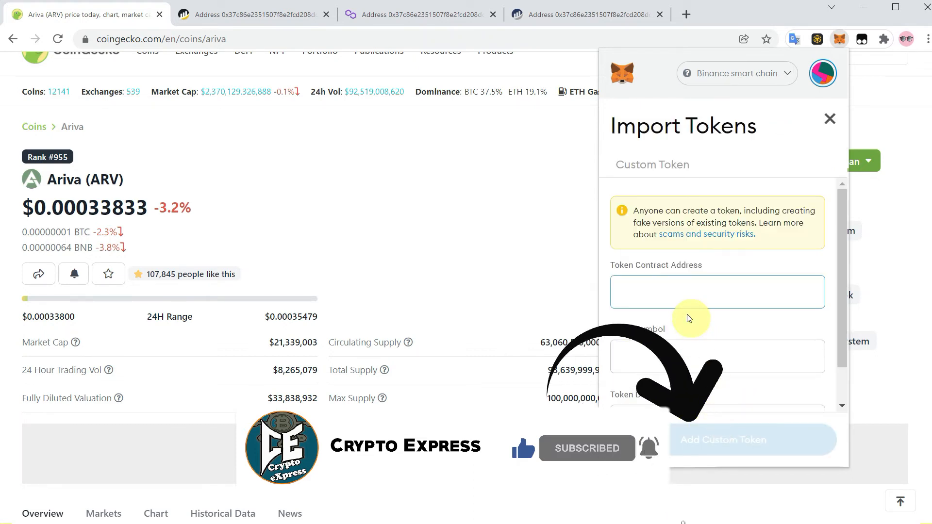
text(59dfe111864aec72b443d1da666b360)
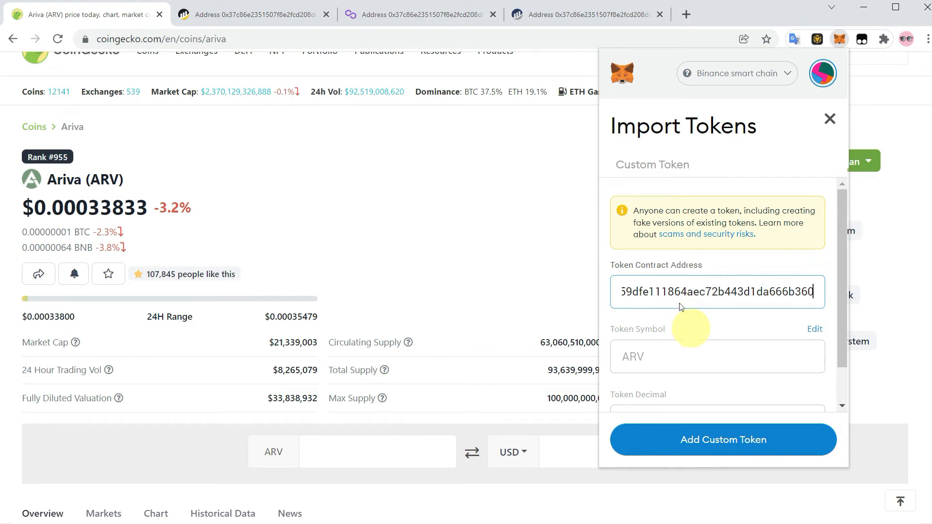
scroll(down, 3)
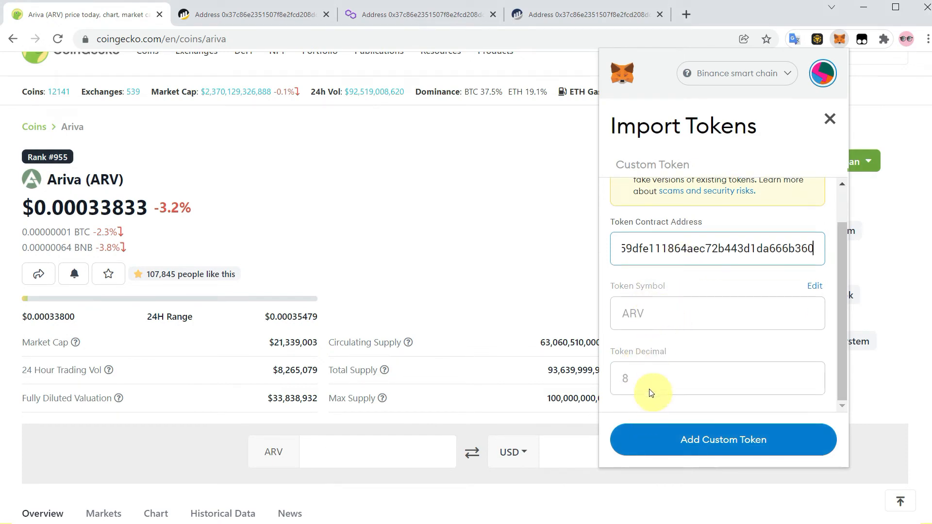
click(723, 440)
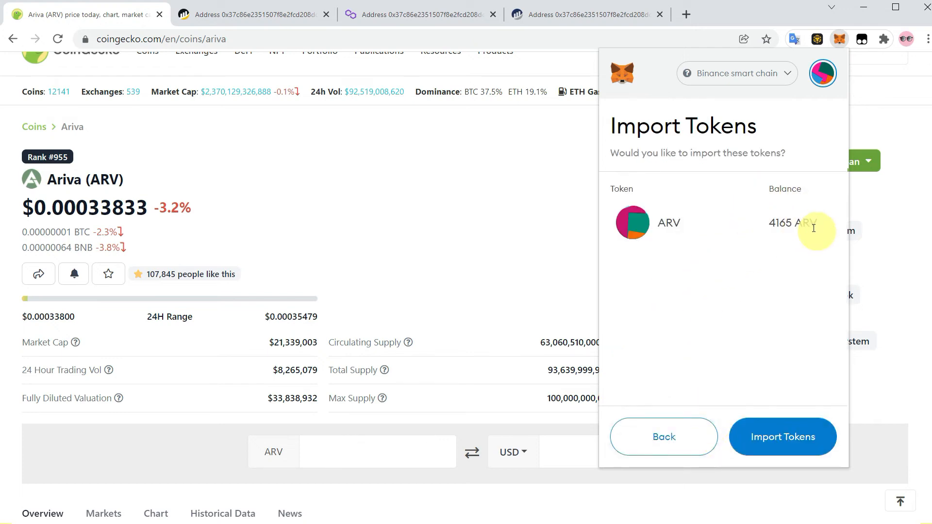
mouse_move(755, 248)
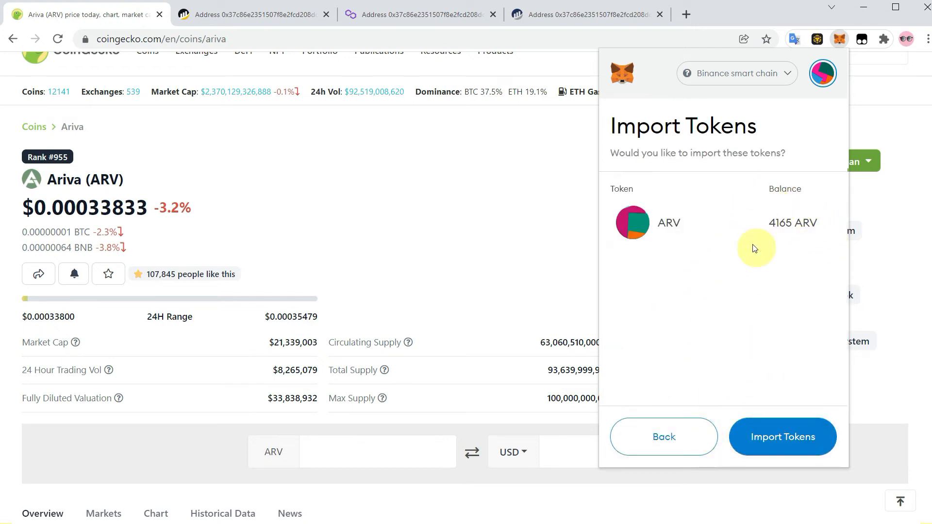
Step: Confirm the ARV import and verify 4165 ARV in the Binance Smart Chain asset list
click(782, 436)
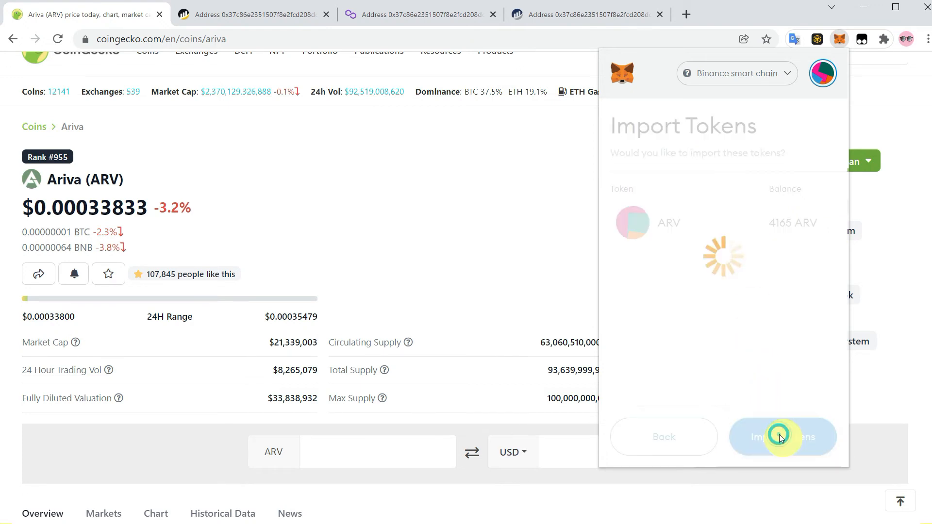
click(782, 436)
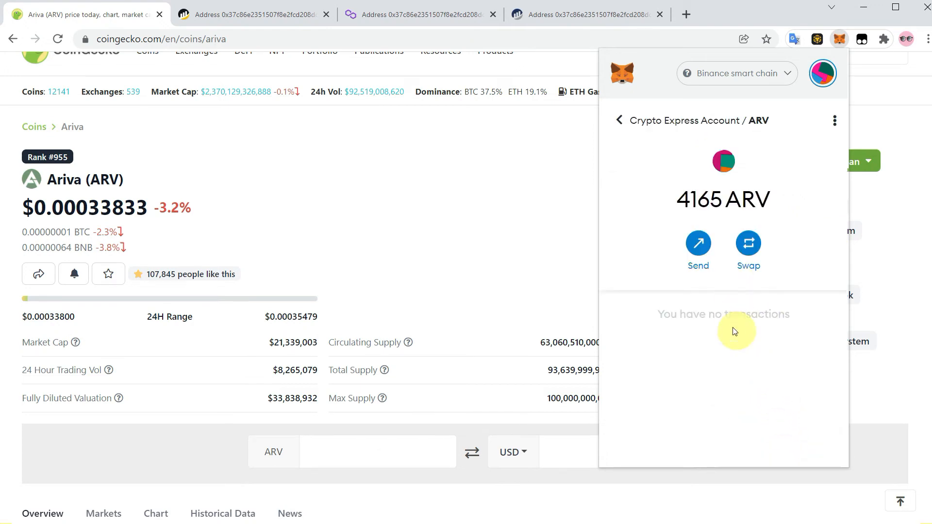
mouse_move(658, 289)
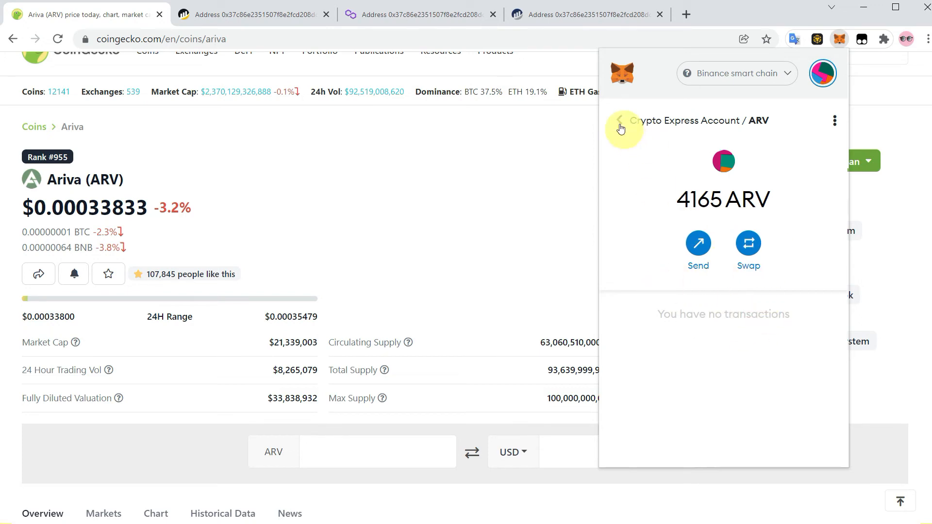
click(620, 120)
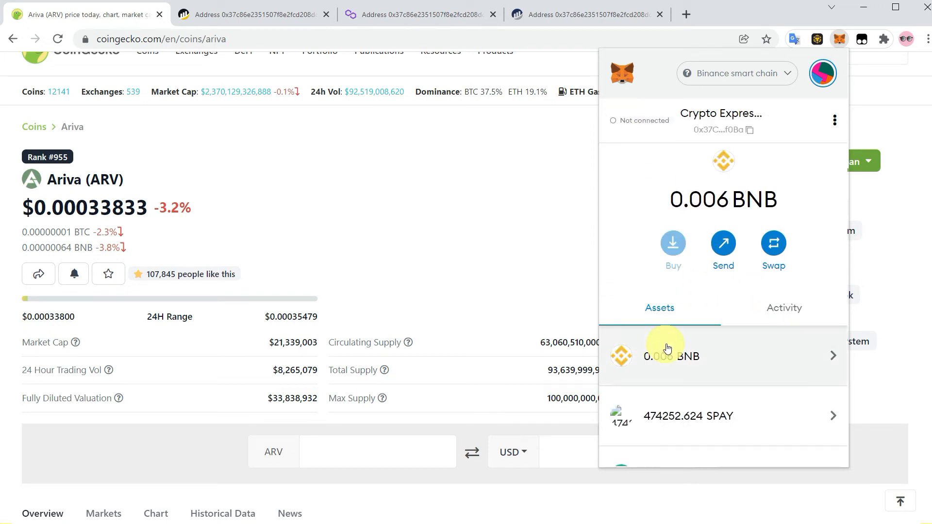
scroll(down, 3)
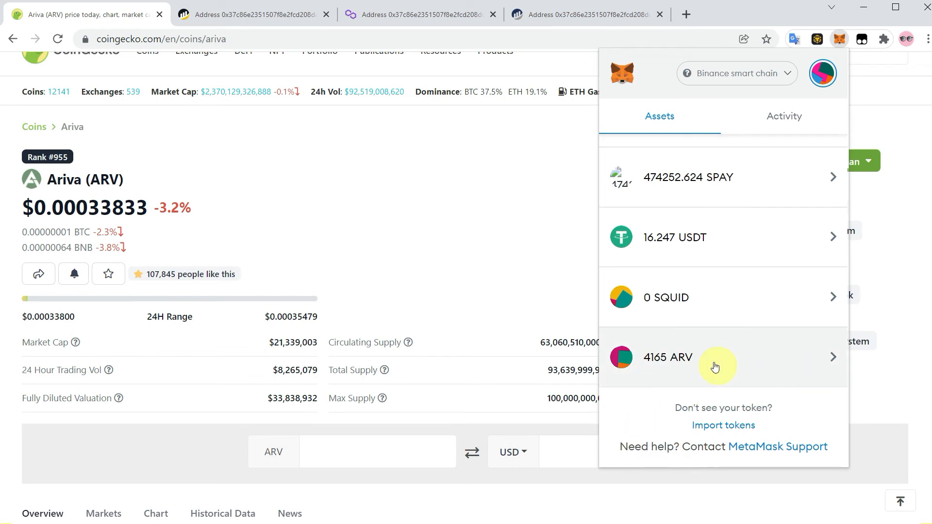
click(714, 357)
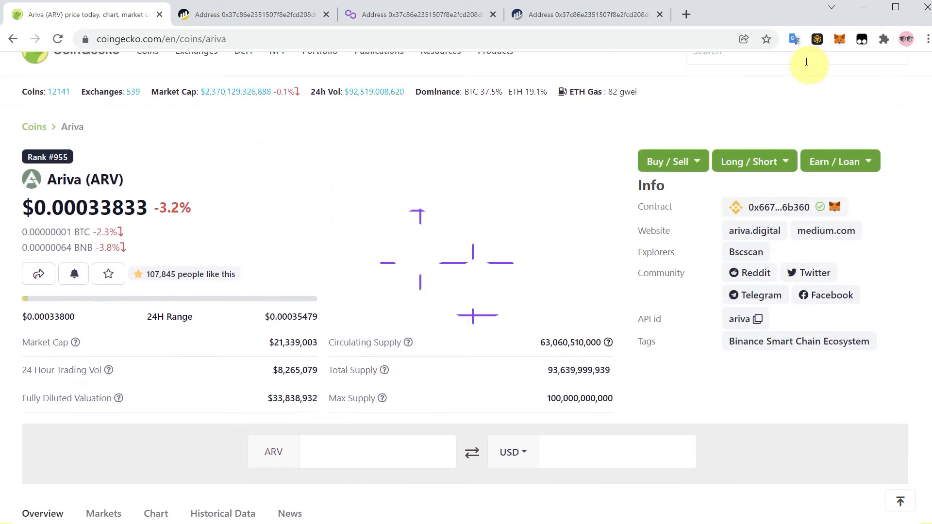
Step: Search CoinGecko for 'matic' and copy the Polygon (MATIC) contract address
text(m)
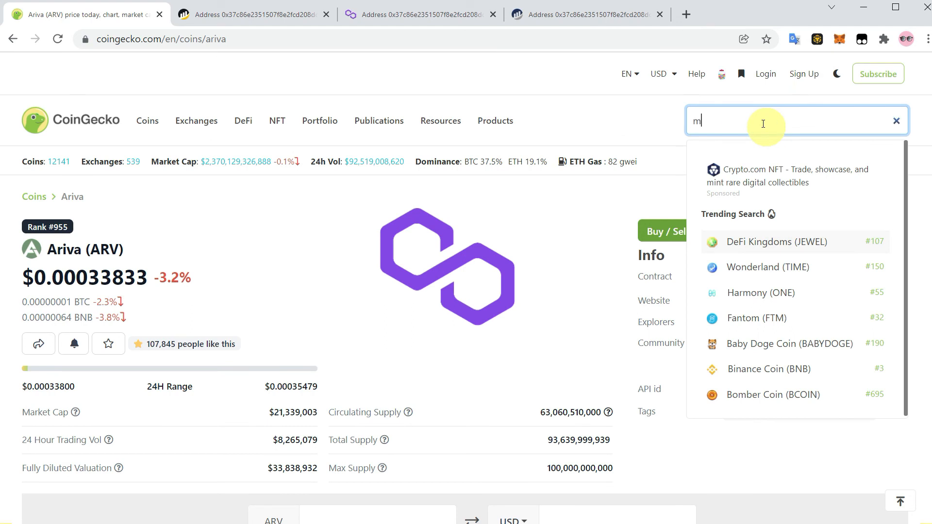
text(atic)
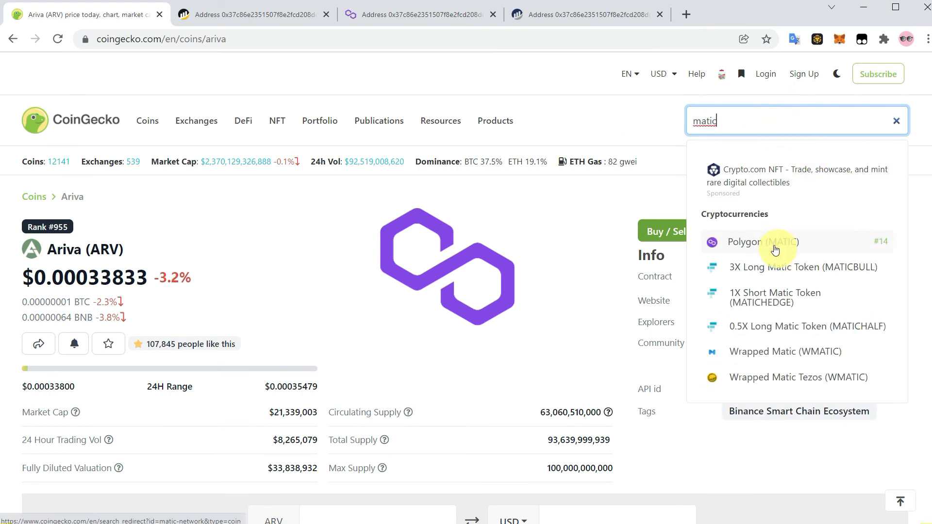
click(762, 242)
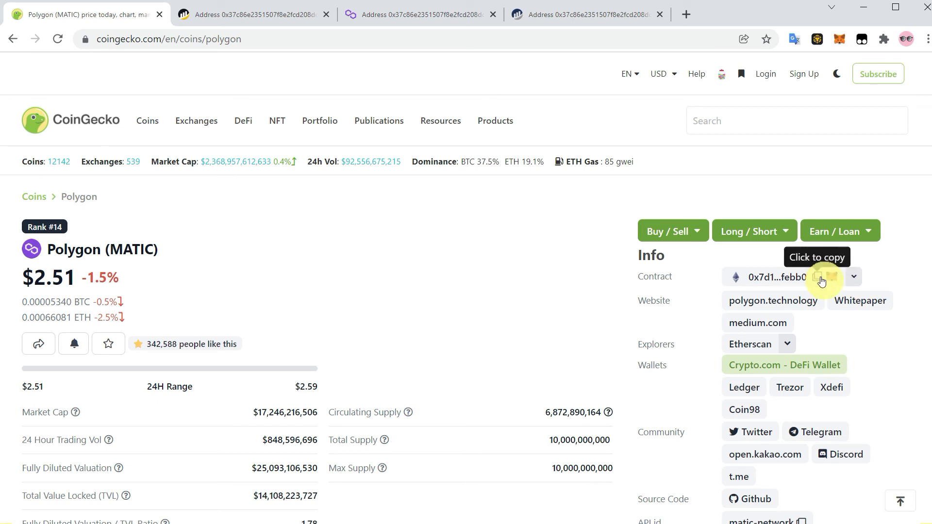
click(819, 277)
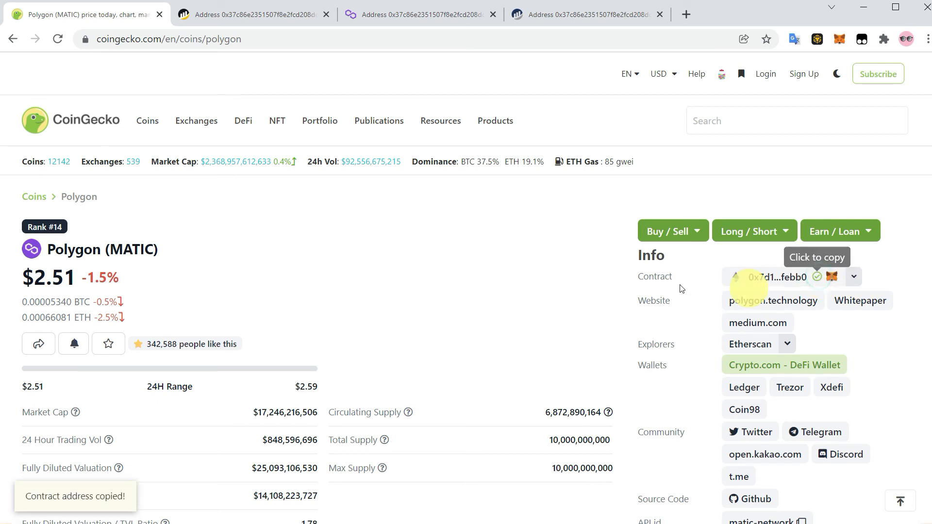